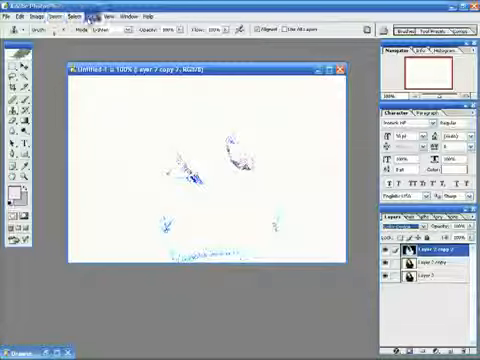
Show the Filter menu's Blur submenu with Gaussian Blur highlighted
click(94, 16)
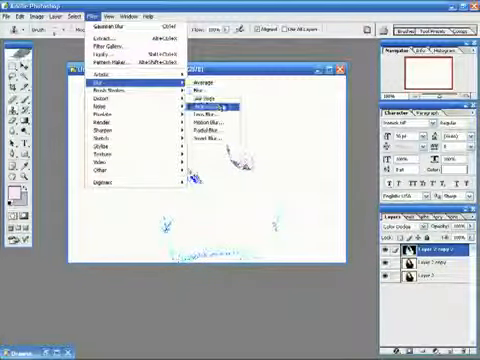
Apply Gaussian Blur to the inverted copy to reveal the pencil sketch
click(213, 107)
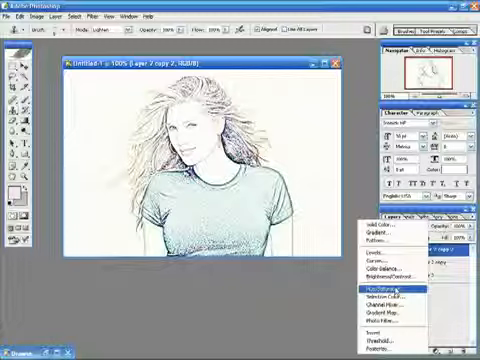
Add a colorized Hue/Saturation layer with blue hue and raised saturation
click(381, 291)
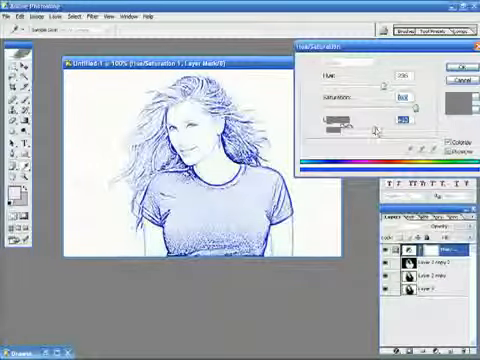
click(457, 61)
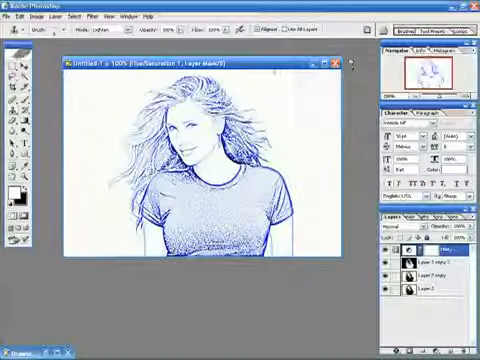